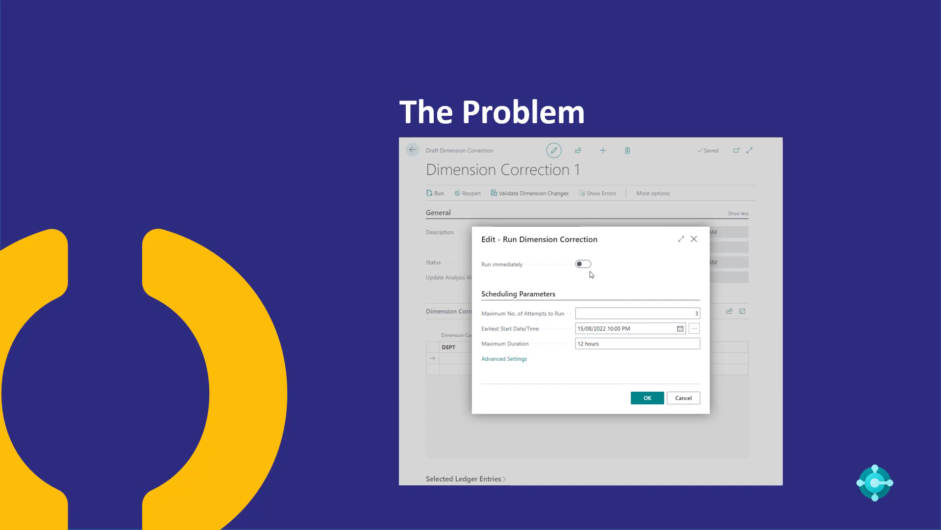
Step: Leave the 'The Problem' slide and bring up the Business Central home page for Fabrikam-Demo
click(582, 263)
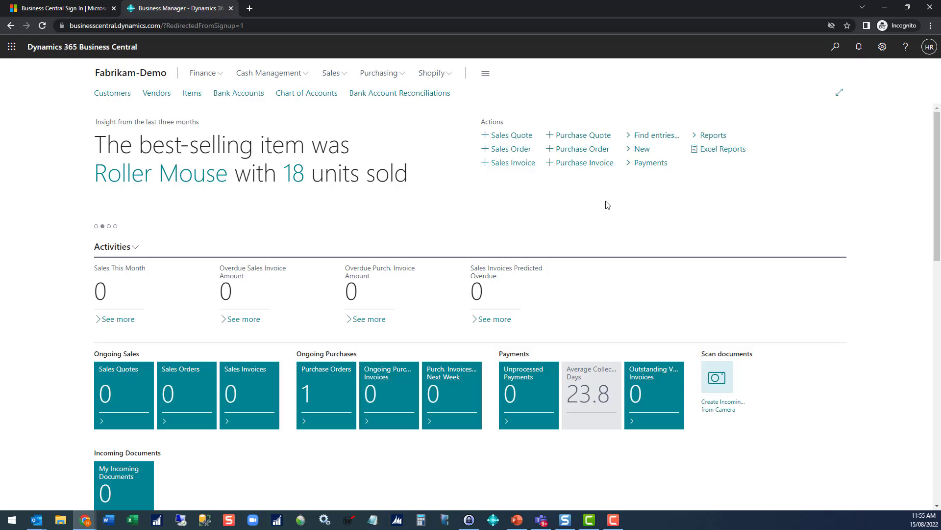
mouse_move(615, 200)
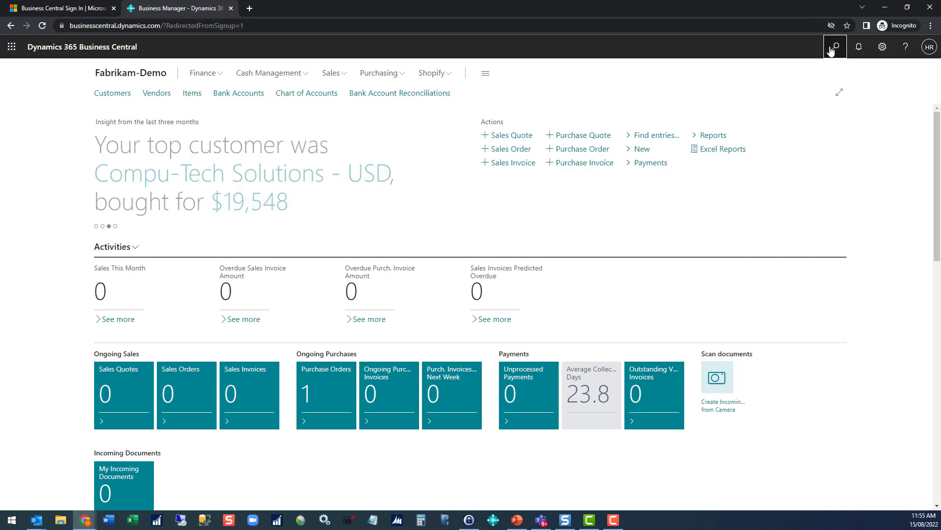
Step: Search 'job que' and go to the Job Queue Entries list
text(job queu)
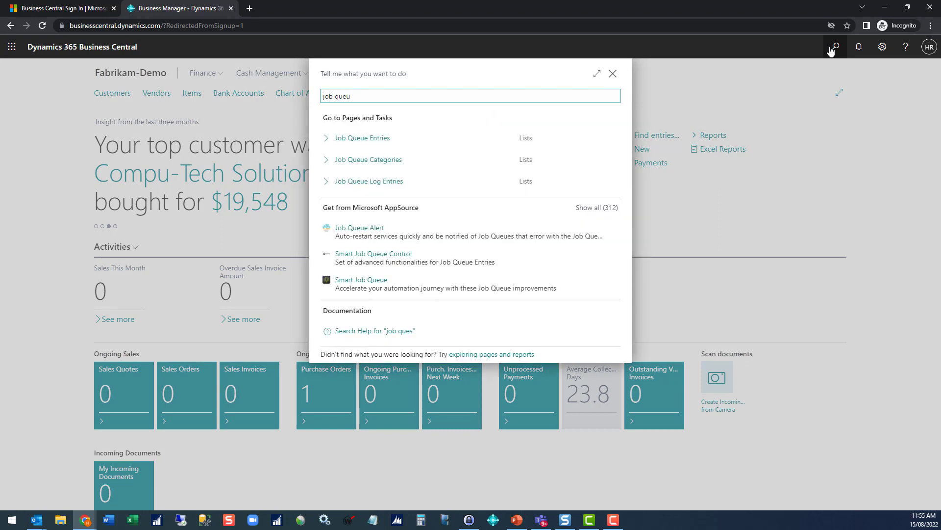
click(363, 138)
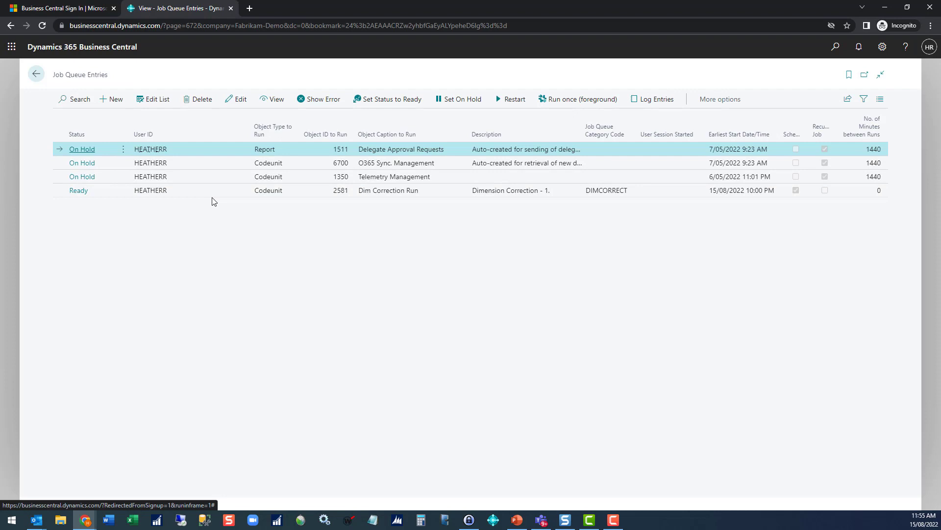
Step: Select the Ready Dim Correction Run entry scheduled for 15/08/2022 10:00 PM
click(79, 190)
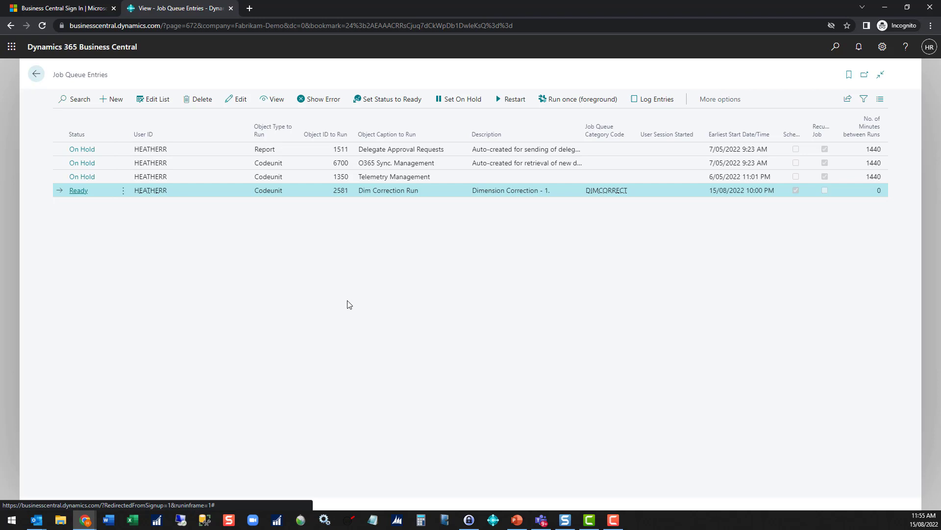
mouse_move(367, 192)
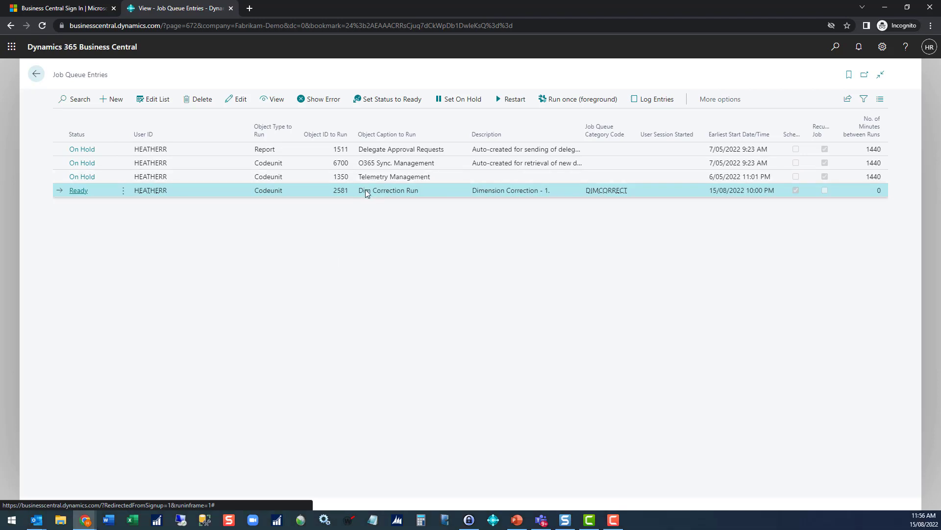
mouse_move(232, 188)
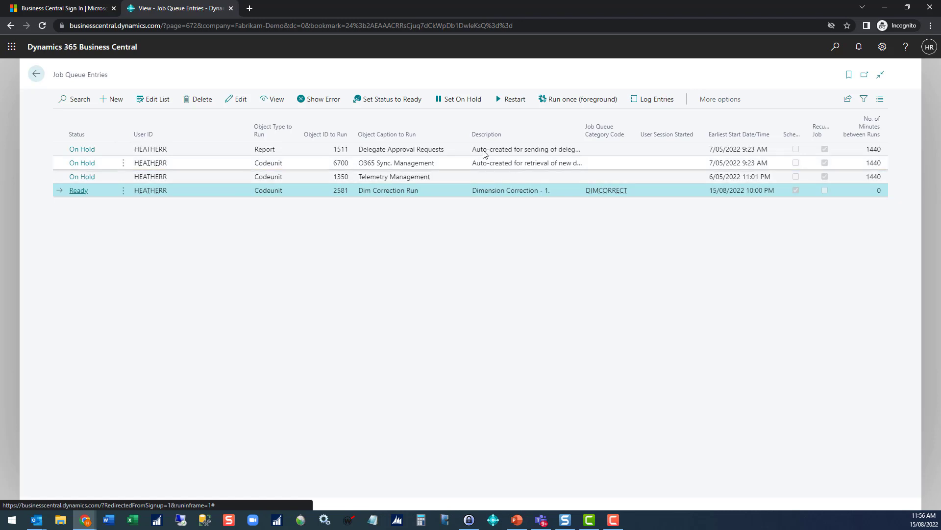
mouse_move(564, 99)
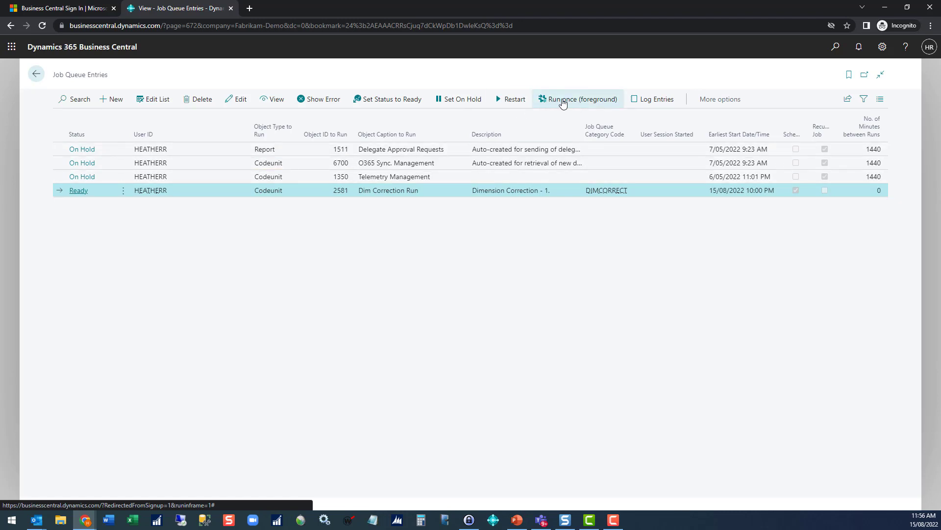
mouse_move(564, 103)
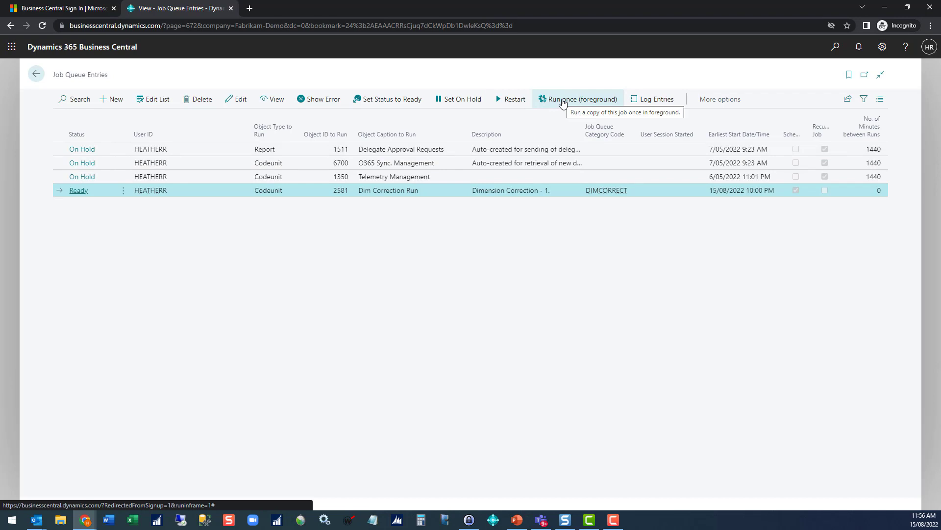
Step: Run Dim Correction Run once in the foreground, confirming the temporary copy, until Status: Success
click(584, 99)
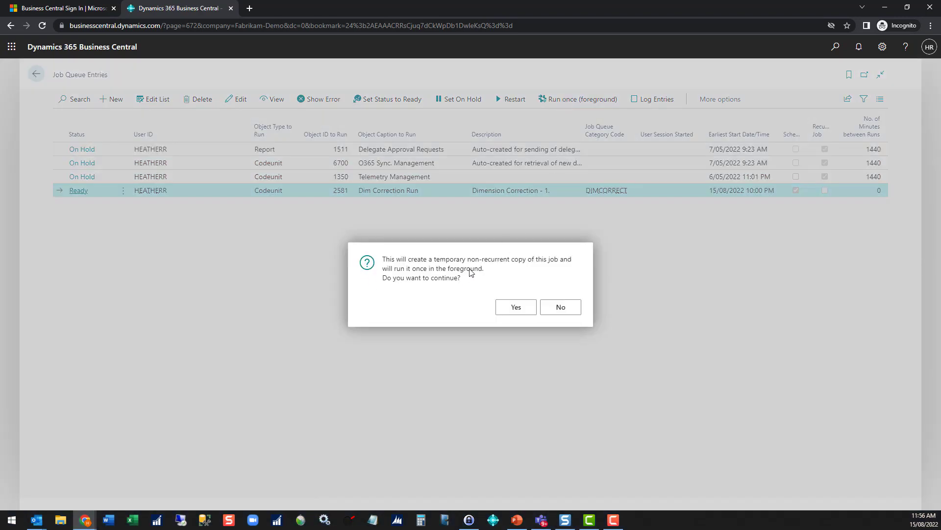
mouse_move(430, 280)
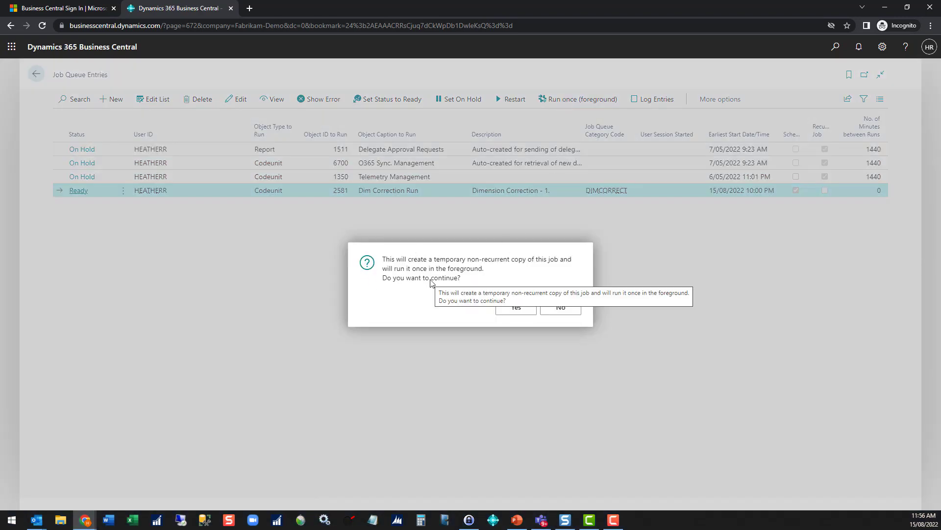
click(516, 307)
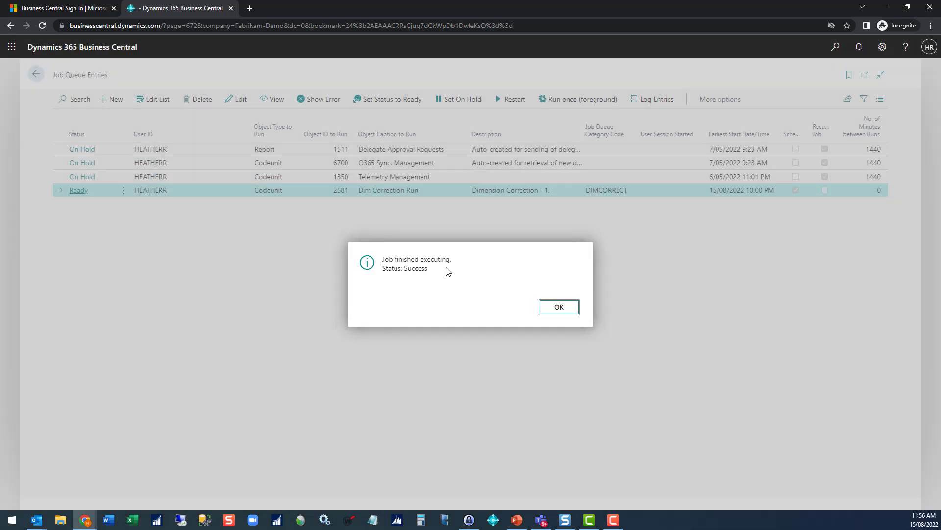
Step: Dismiss the 'Job finished executing' message to return to Job Queue Entries
click(559, 306)
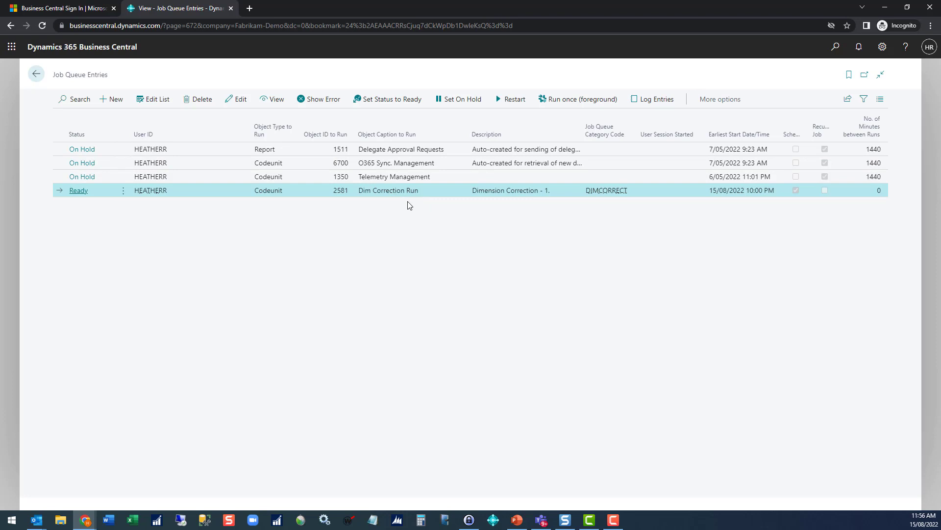
mouse_move(477, 202)
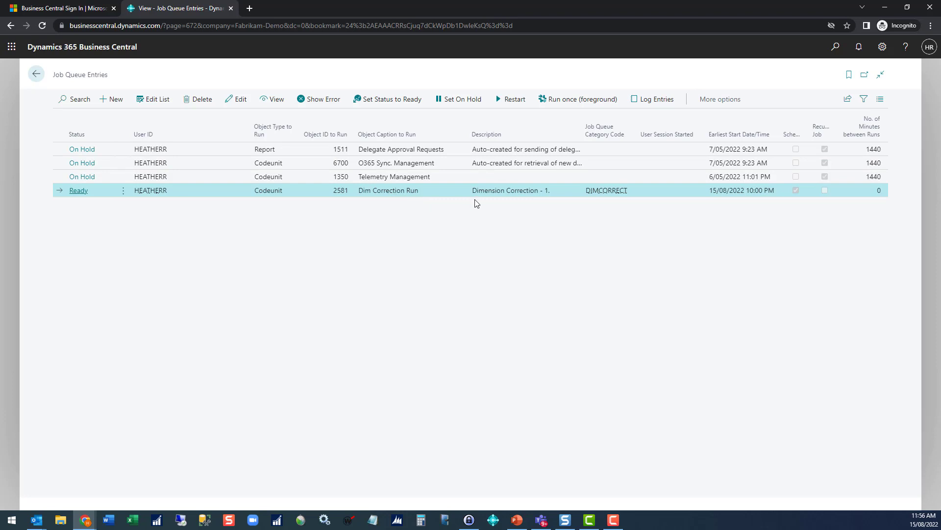